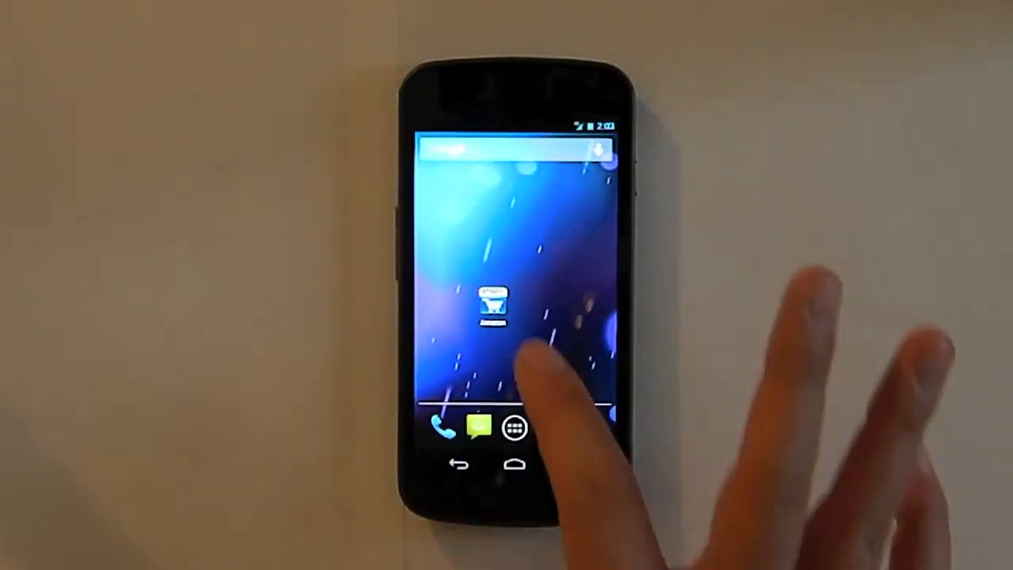
Step: Launch Amazon and view the recommended book The Victory Lab's product page with price and reviews
left_click(493, 304)
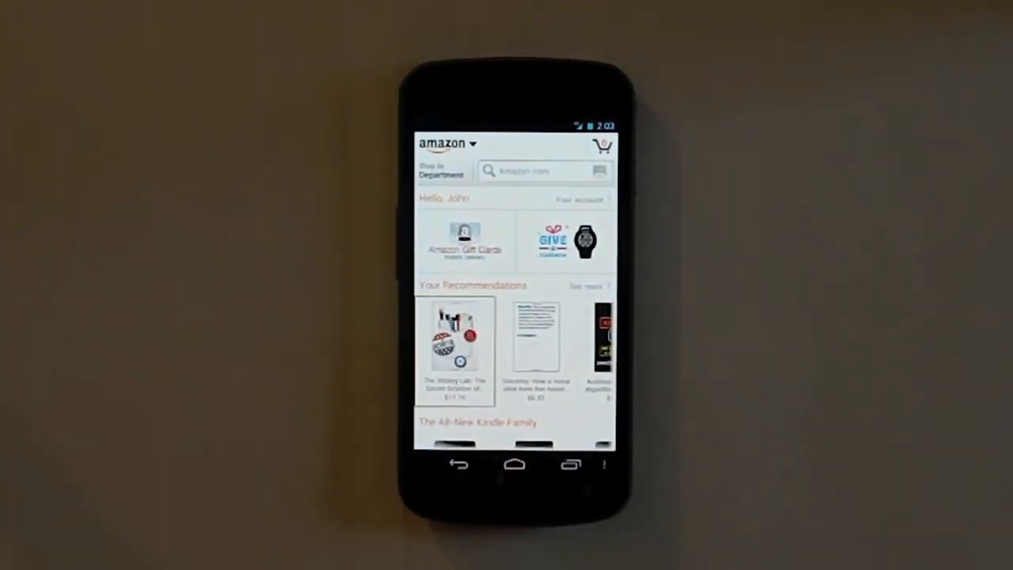
left_click(453, 348)
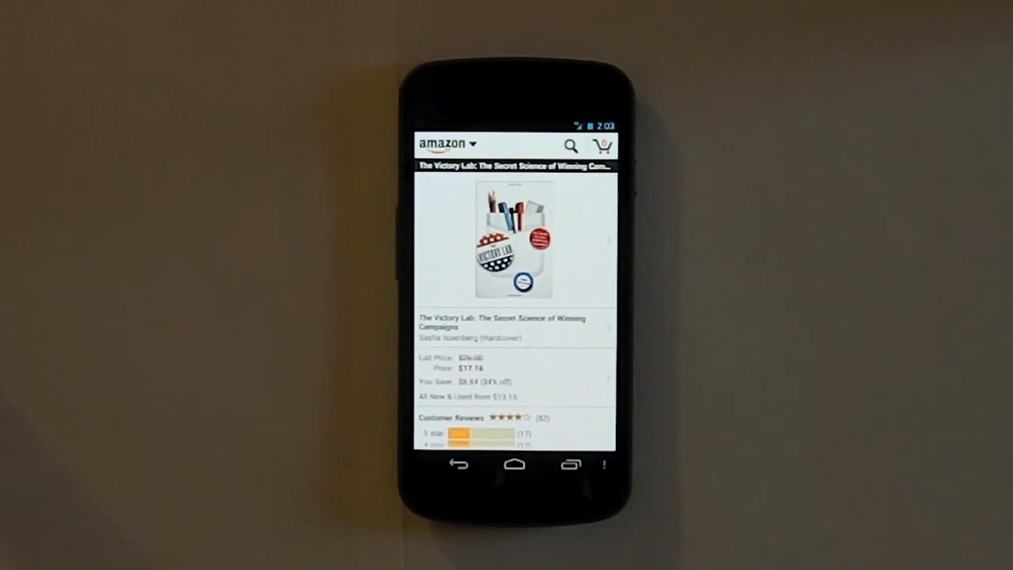